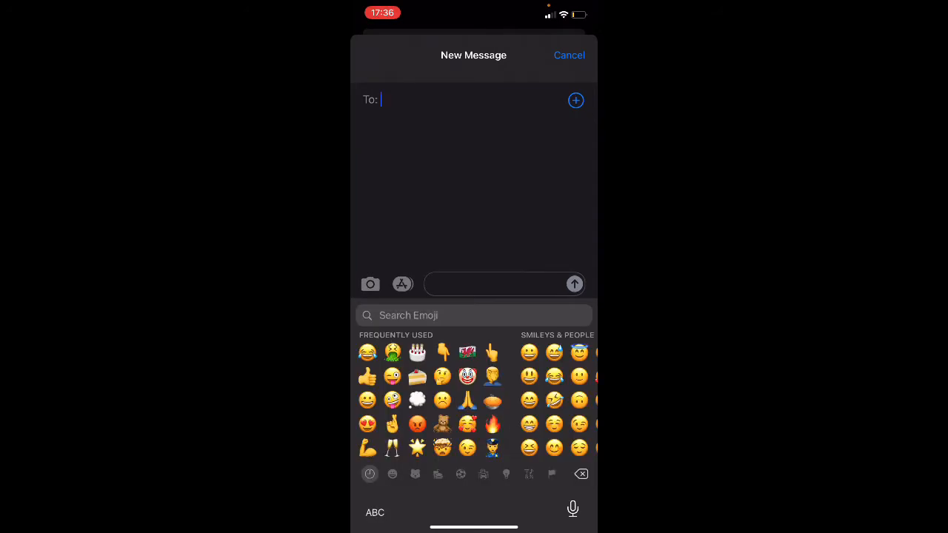
Jump to the Smileys & People emojis, then focus the Search Emoji bar.
{"action": "left_click", "coordinate": [391, 474]}
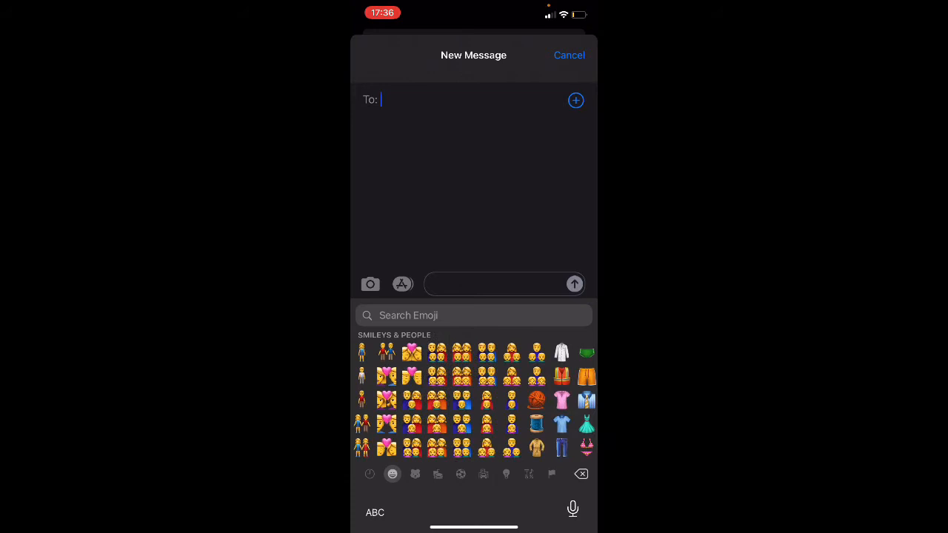
{"action": "left_click", "coordinate": [370, 474]}
{"action": "type", "text": "ha"}
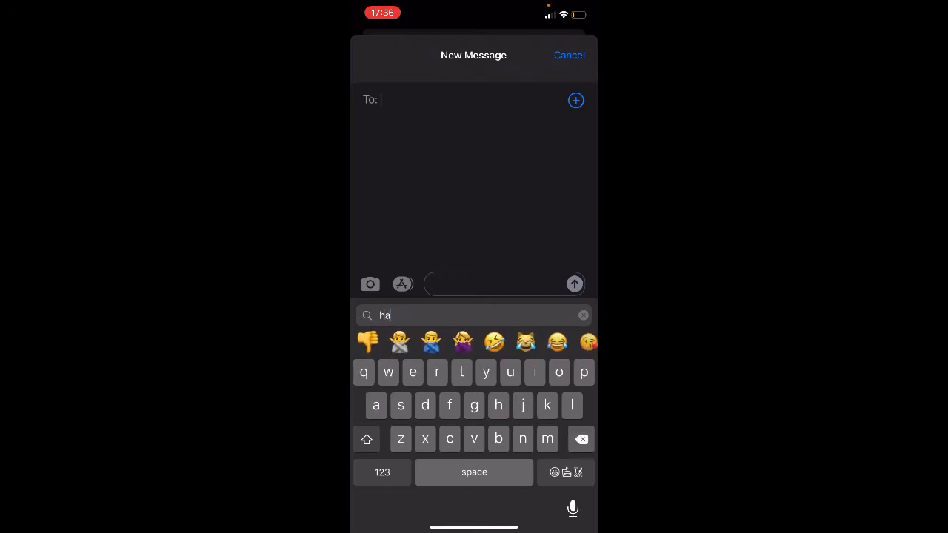
Search the emojis for 'flag' and 'dollar', clearing between searches, then return to the Home Screen.
{"action": "left_click", "coordinate": [584, 314]}
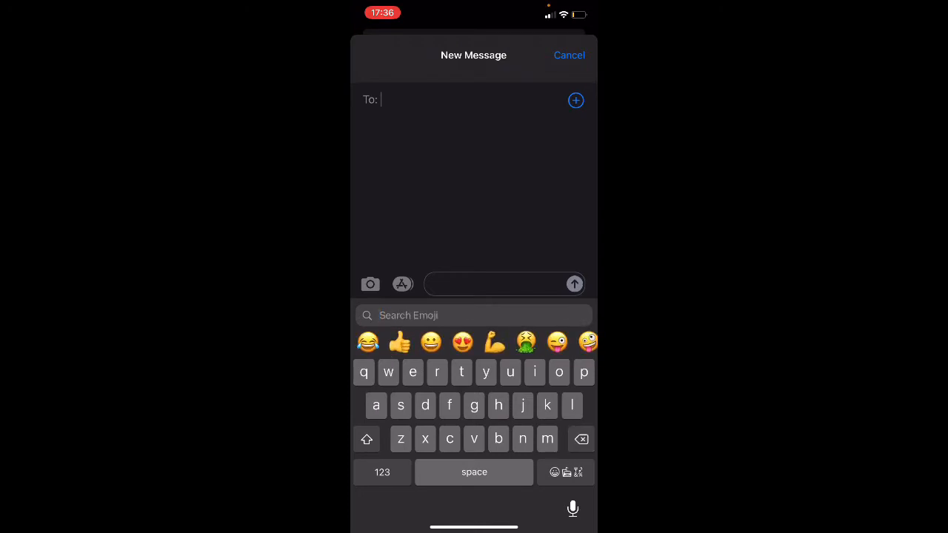
{"action": "type", "text": "flag"}
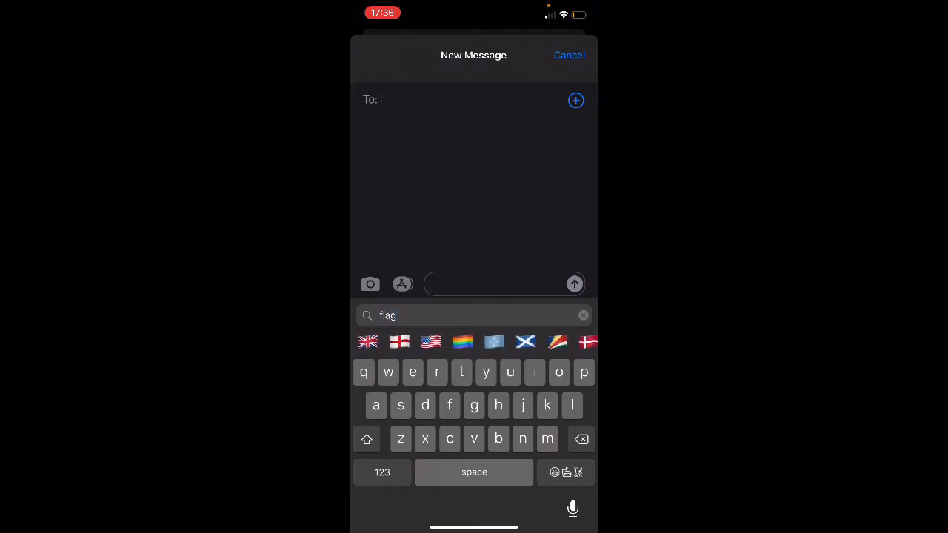
{"action": "left_click", "coordinate": [584, 314]}
{"action": "type", "text": "dollar"}
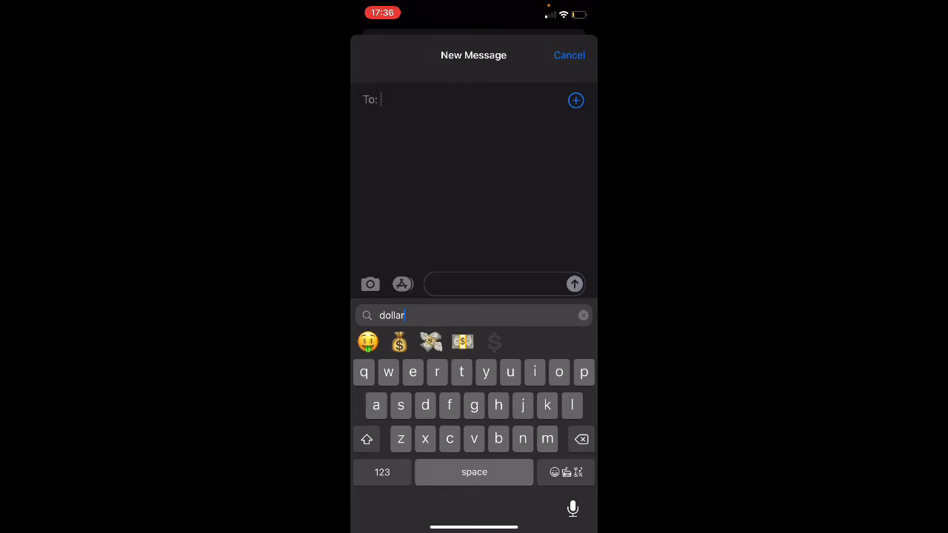
{"action": "left_click", "coordinate": [584, 314]}
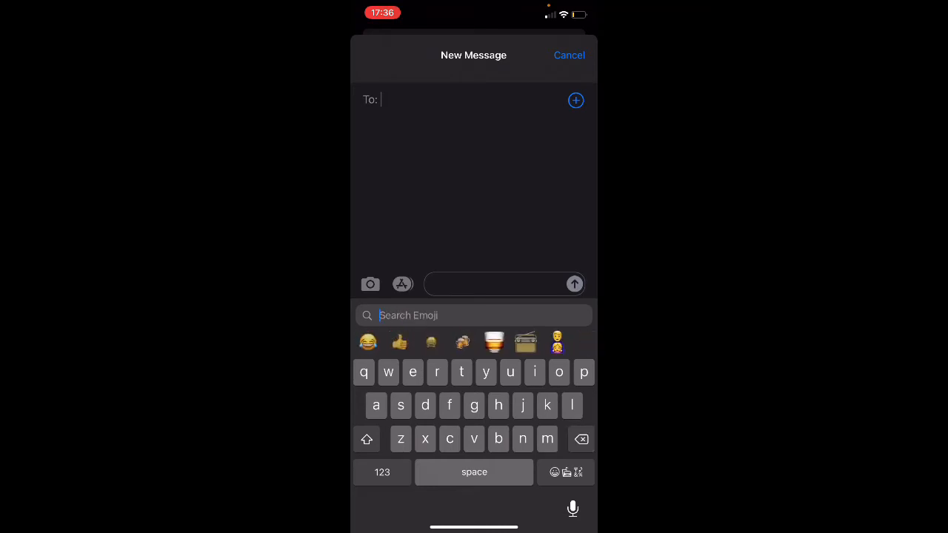
{"action": "left_click", "coordinate": [569, 54]}
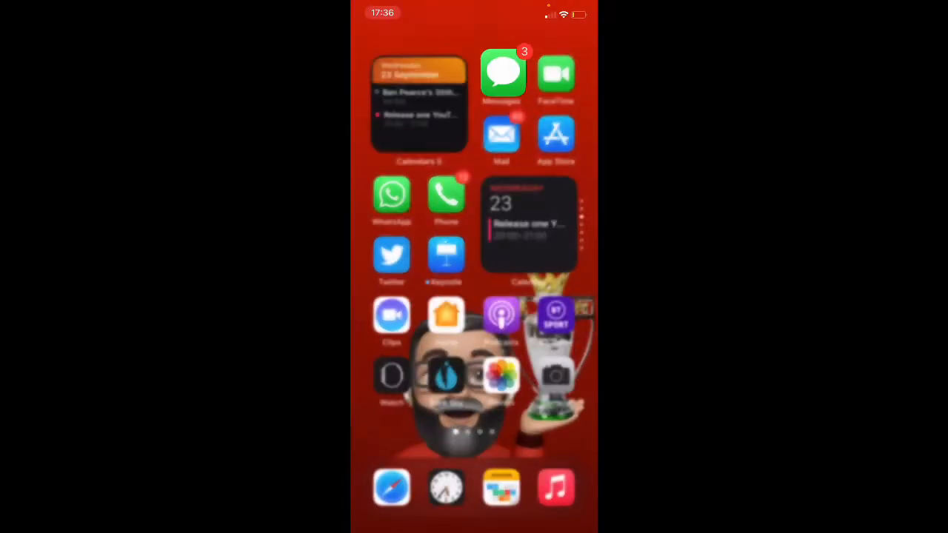